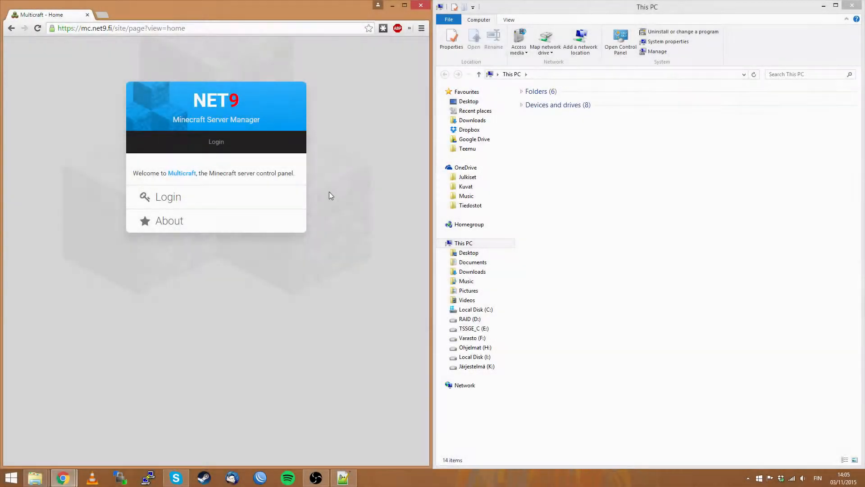
pyautogui.moveTo(364, 283)
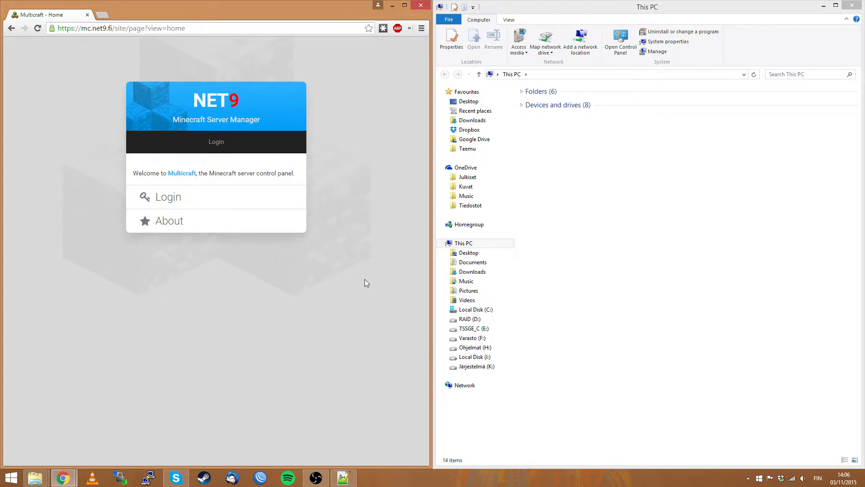
pyautogui.moveTo(347, 260)
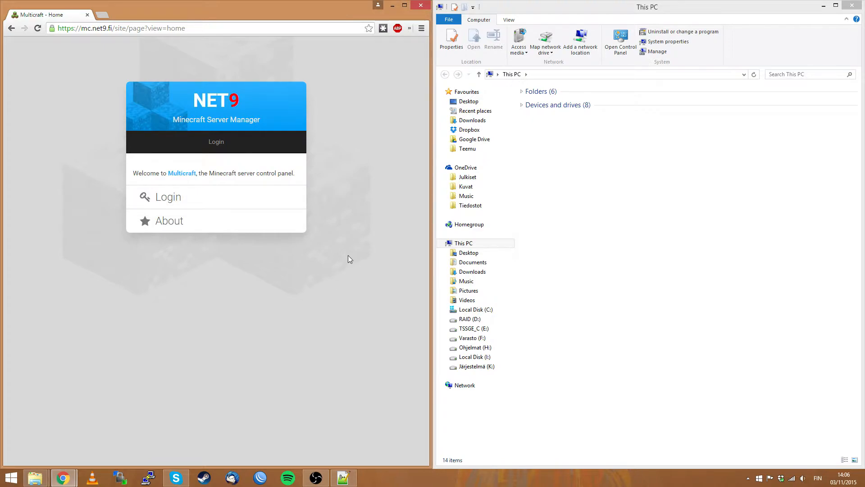
pyautogui.moveTo(300, 199)
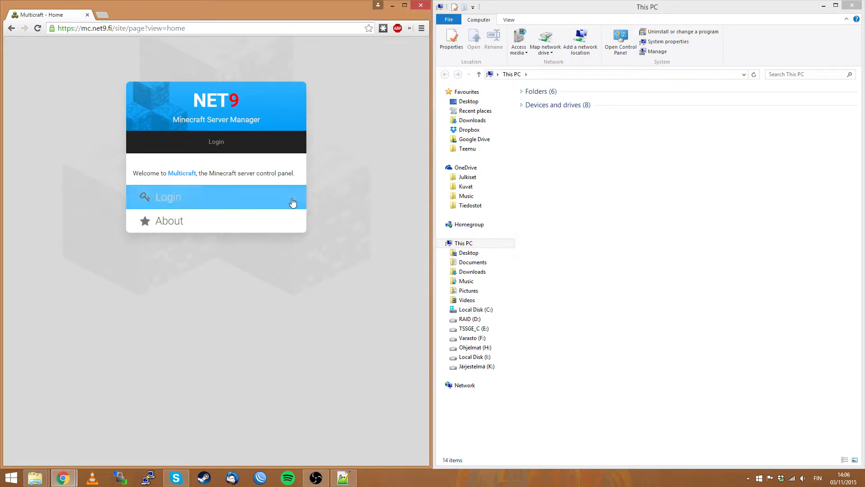
pyautogui.moveTo(274, 198)
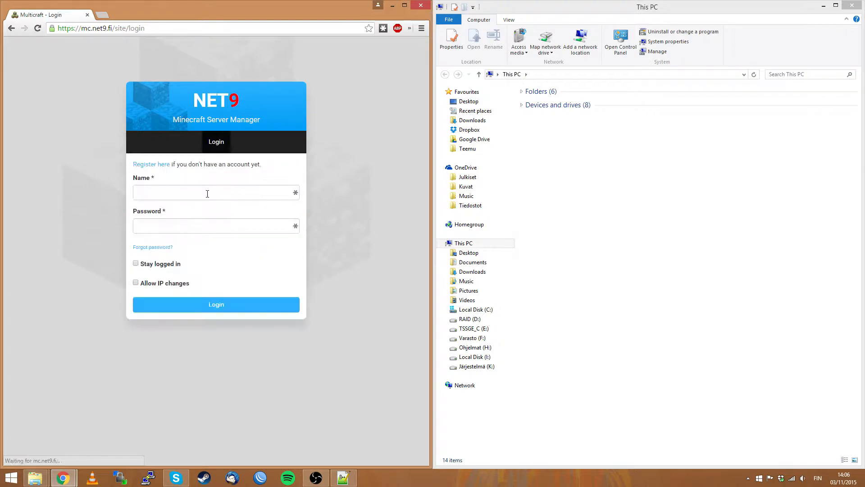
# - Enter the account name test_v… and password, then sign in to Multicraft
pyautogui.write('test_video')
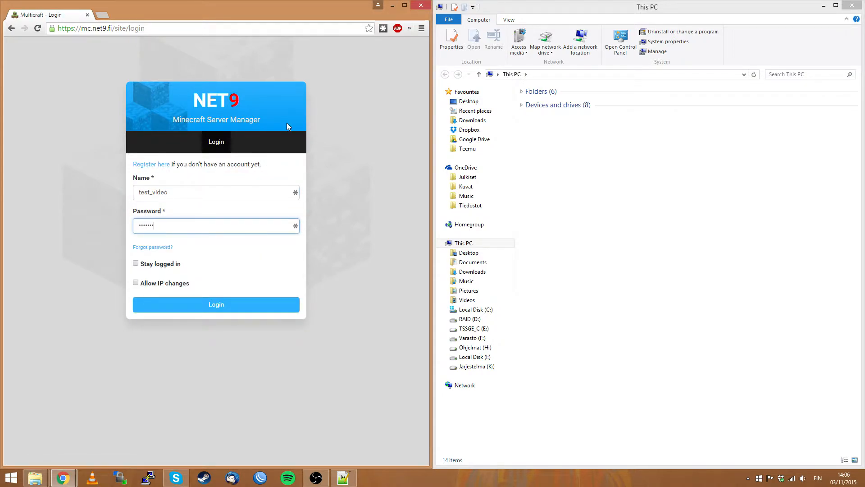
pyautogui.click(216, 304)
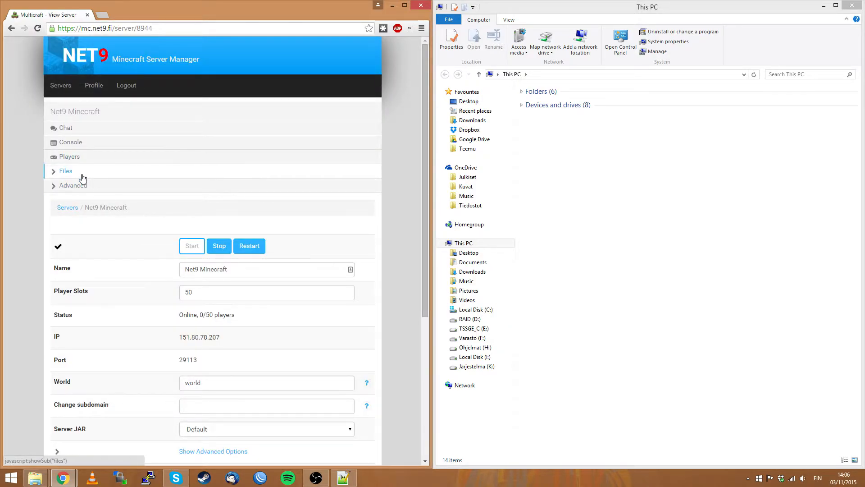
# - Open the FTP File Access page under Files for Net9 Minecraft
pyautogui.click(65, 170)
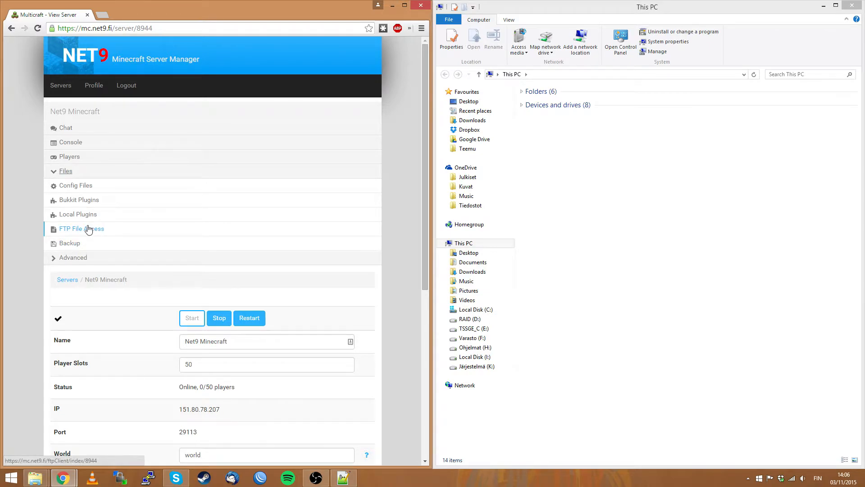
pyautogui.click(81, 229)
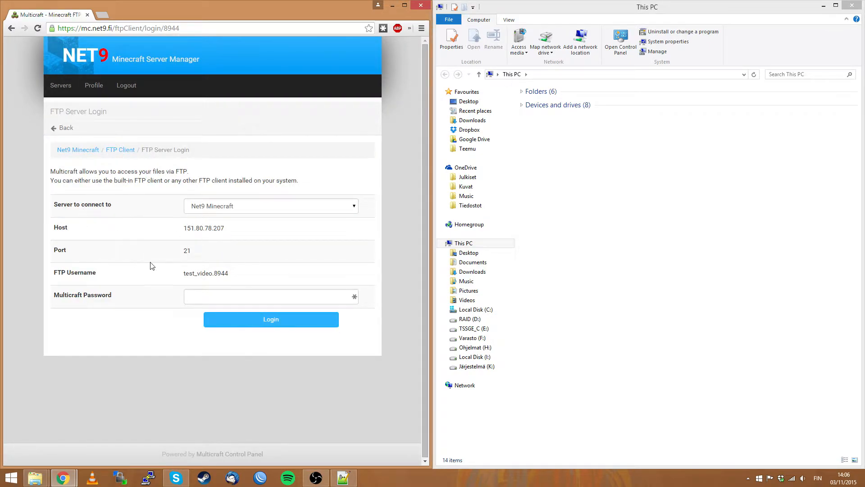
pyautogui.moveTo(127, 208)
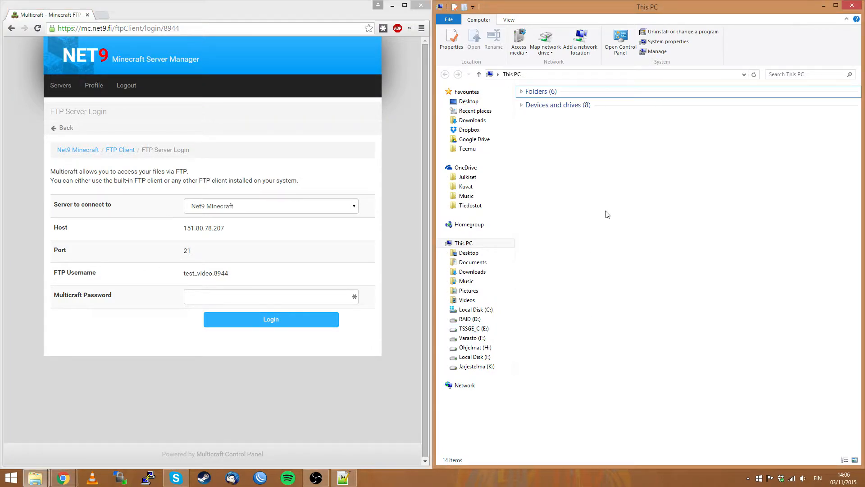
pyautogui.moveTo(334, 457)
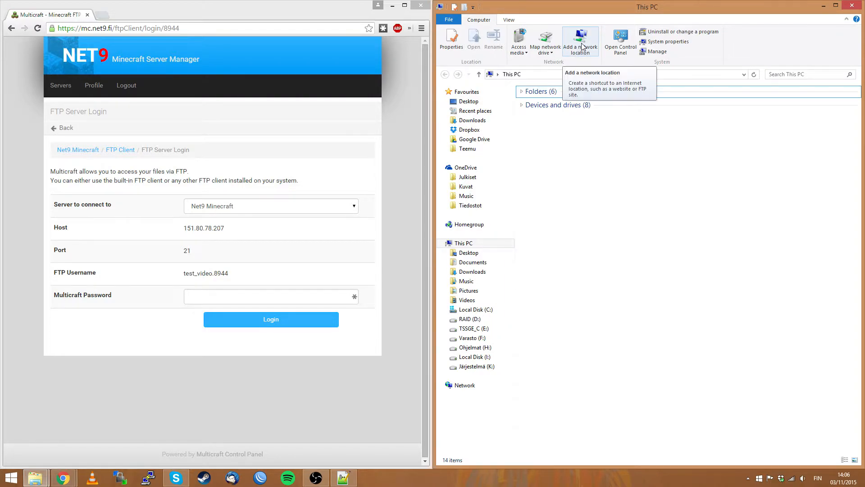
# - Start the Add Network Location wizard with a custom network location
pyautogui.click(580, 40)
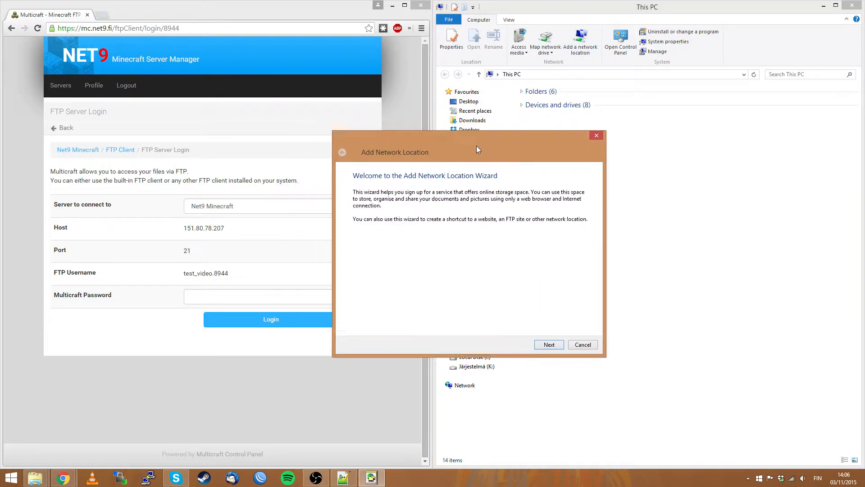
pyautogui.click(549, 344)
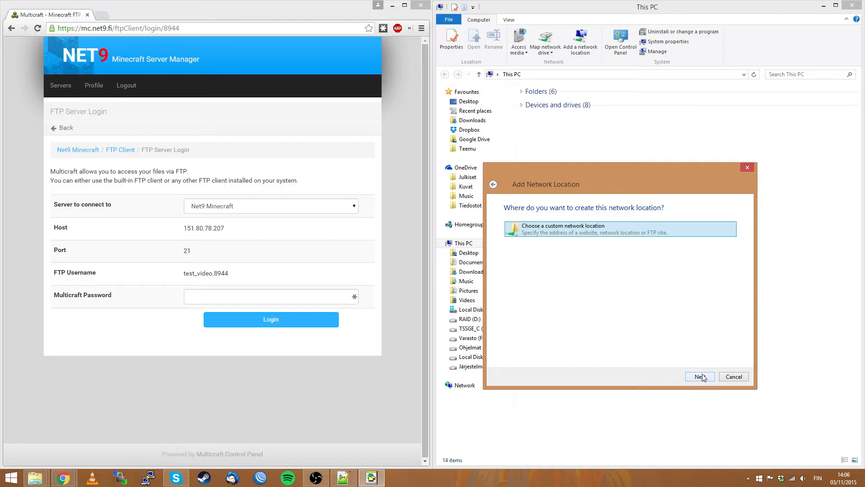
pyautogui.click(699, 376)
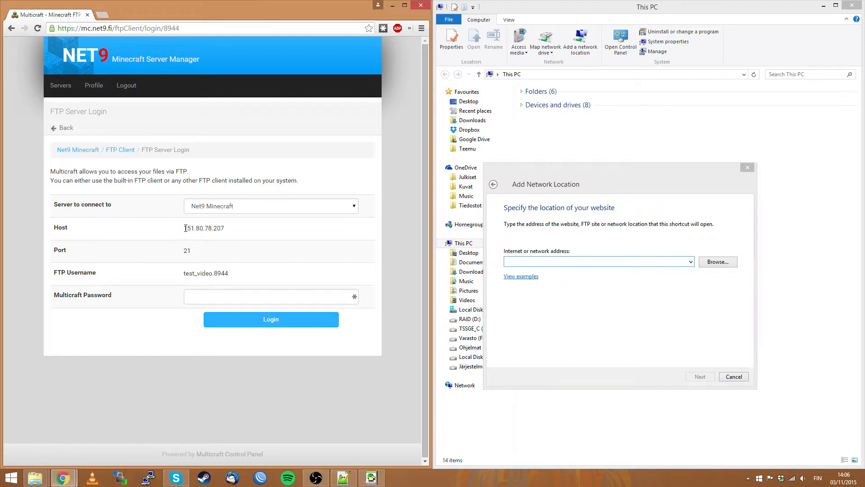
# - Enter the server's FTP address ftp://151.80.78.207 as the location
pyautogui.doubleClick(203, 228)
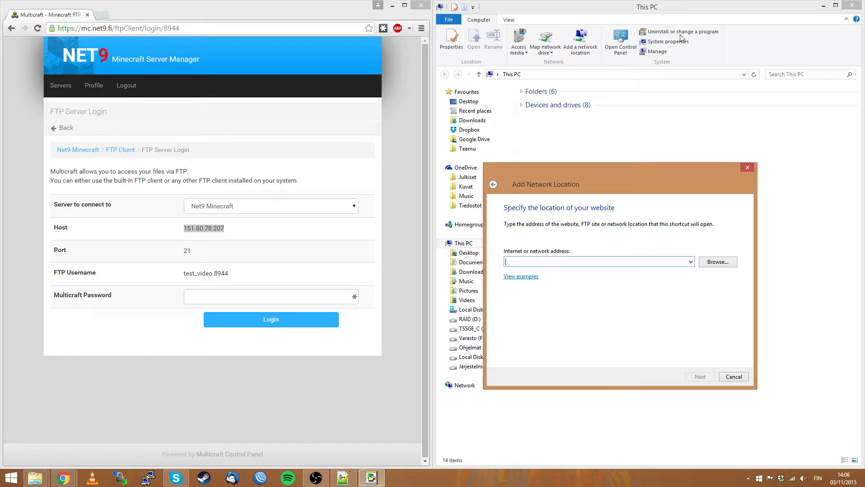
pyautogui.write('ftp:')
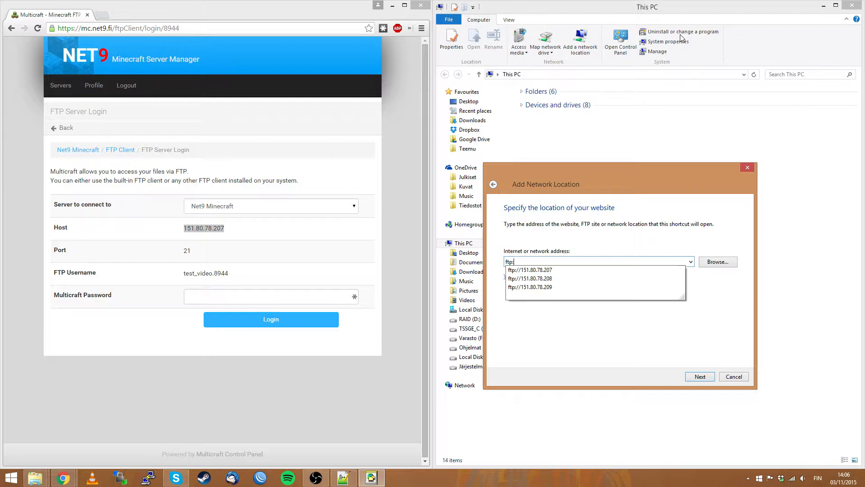
pyautogui.write('//151.80.78.207')
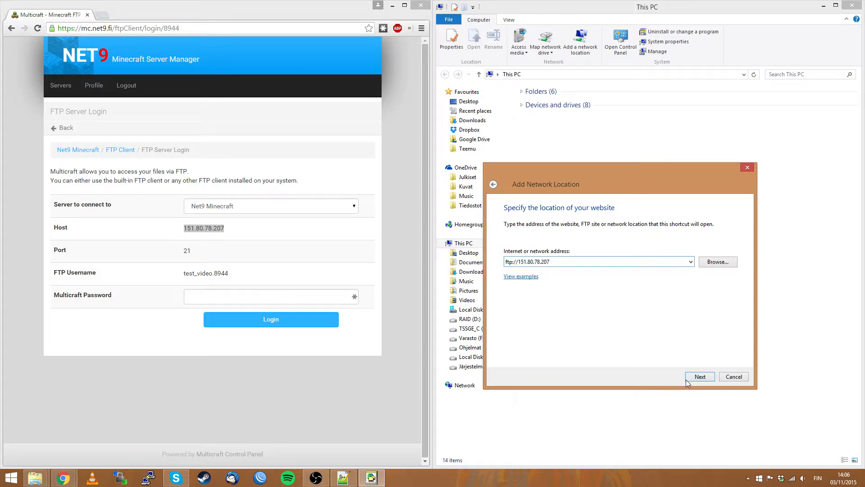
# - Turn off anonymous logon and copy the FTP username test_video.8944 for the wizard
pyautogui.click(698, 376)
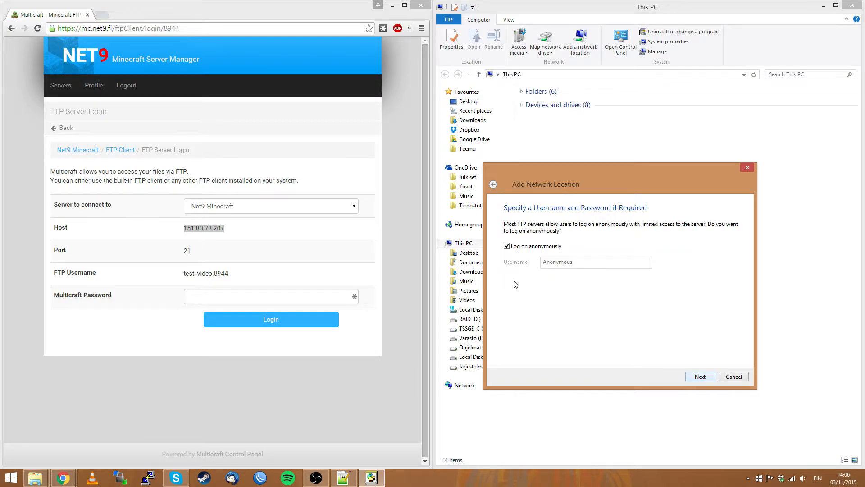
pyautogui.click(506, 246)
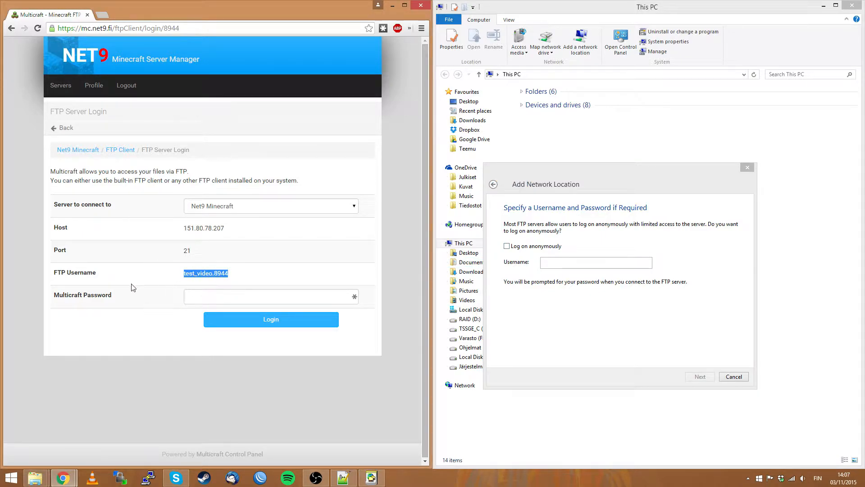
pyautogui.rightClick(206, 273)
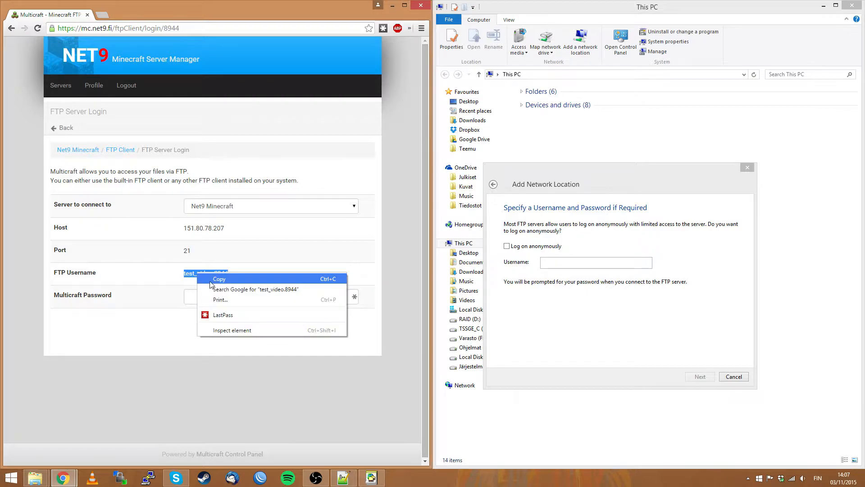
pyautogui.click(595, 261)
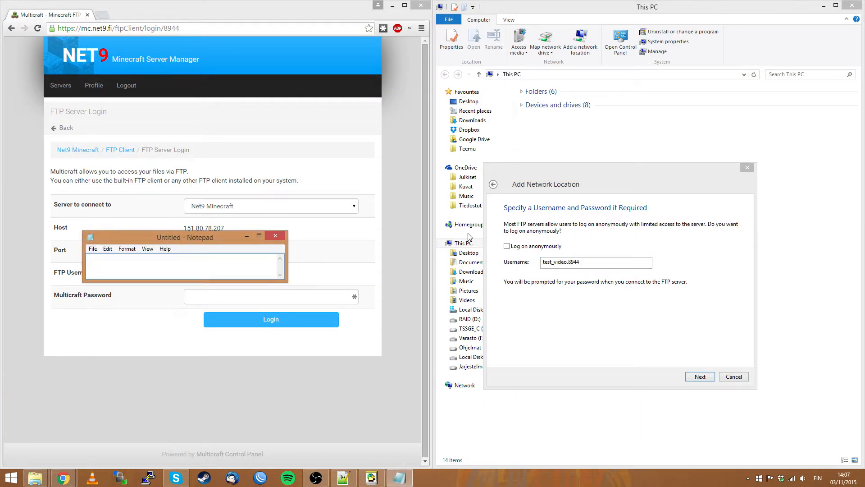
# - Edit the Notepad note, replacing the address's @ sign with %40
pyautogui.write('teemu6')
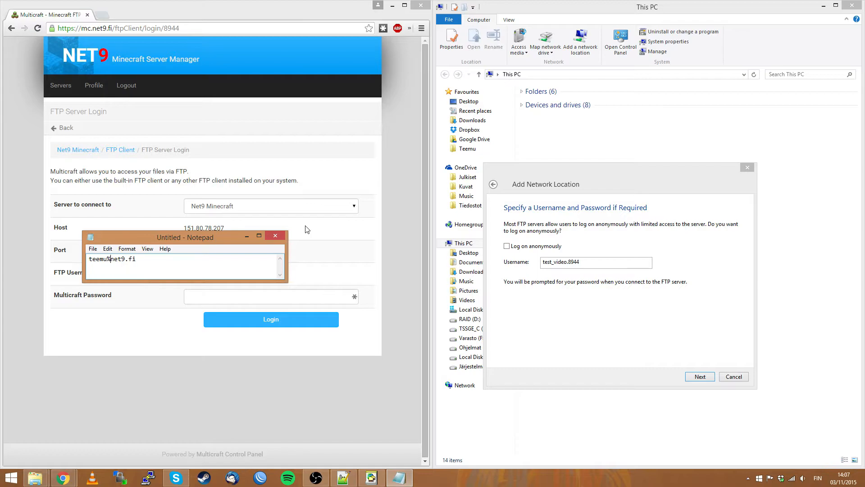
pyautogui.write('40')
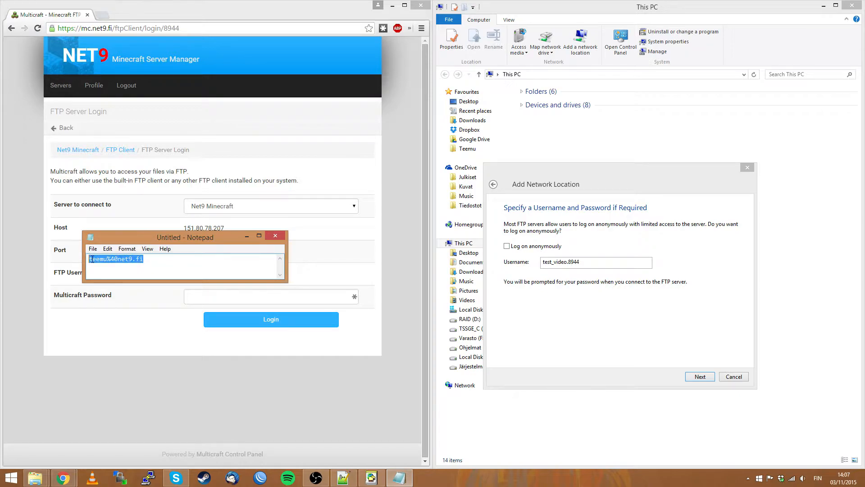
pyautogui.click(110, 258)
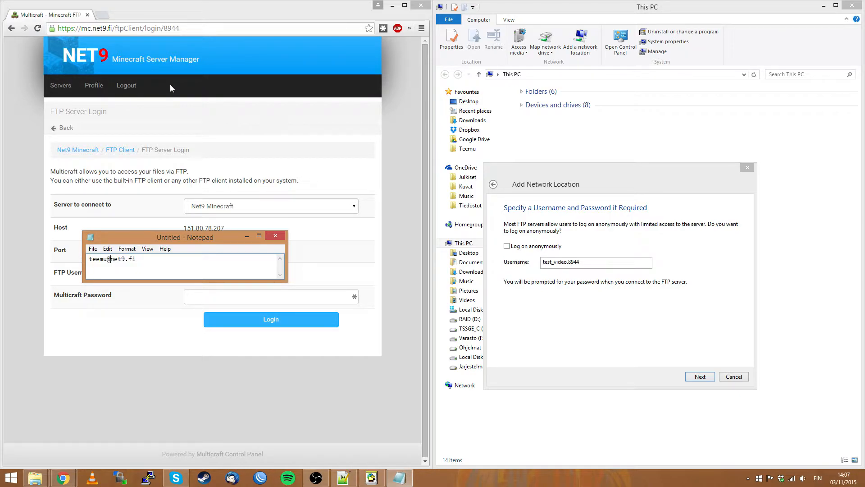
pyautogui.write('%4')
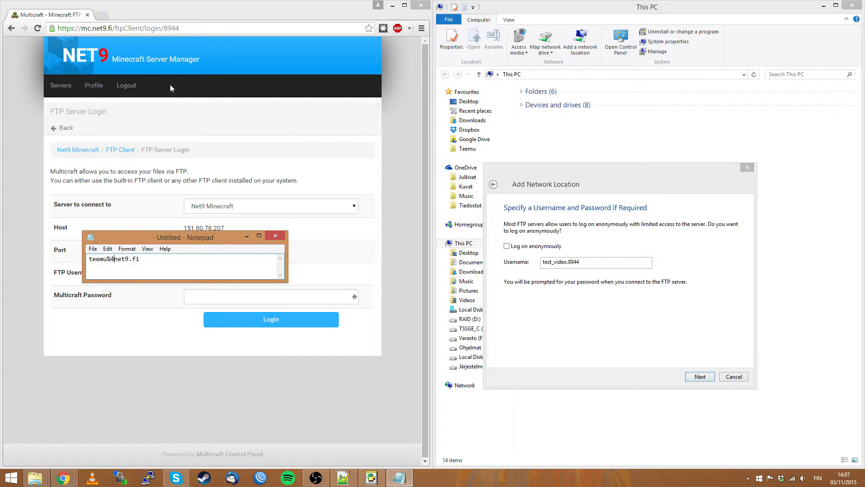
pyautogui.write('0')
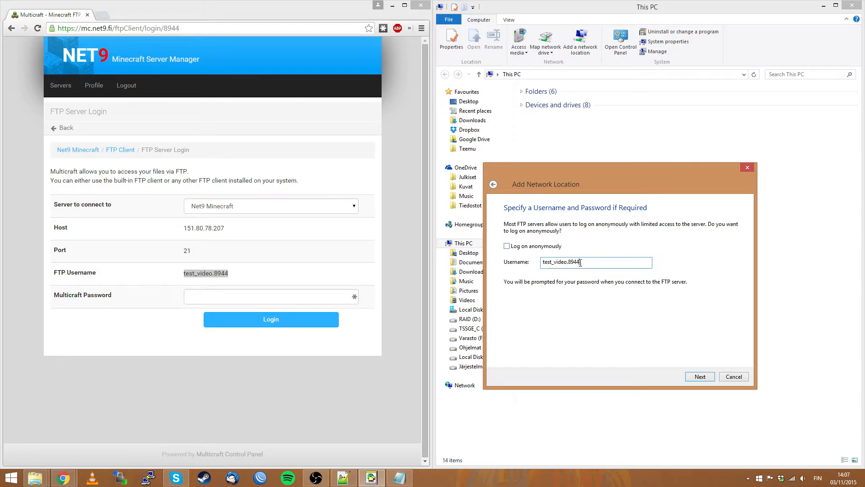
pyautogui.moveTo(692, 366)
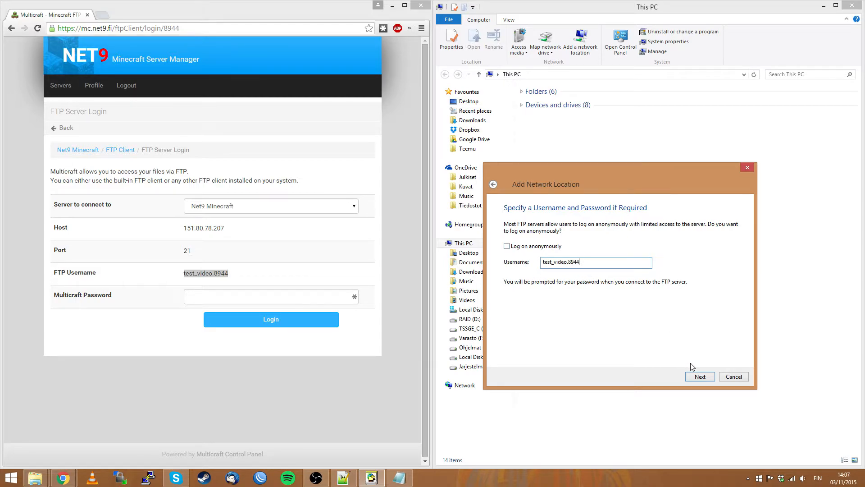
# - Name the FTP network location 'Net9 Minecraft' and finish the wizard
pyautogui.click(699, 377)
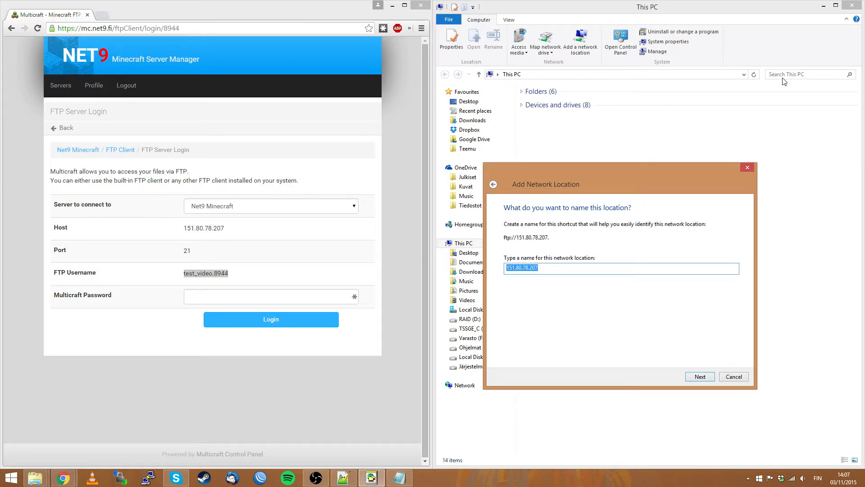
pyautogui.press('Delete')
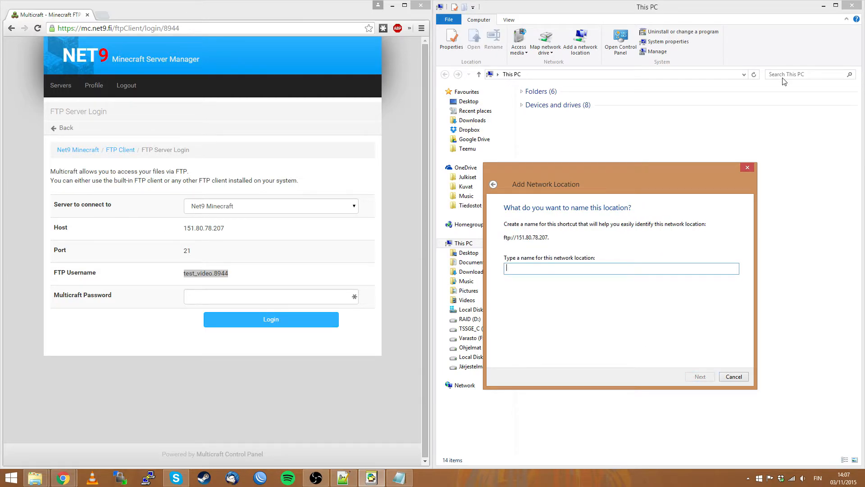
pyautogui.write('Net9 M')
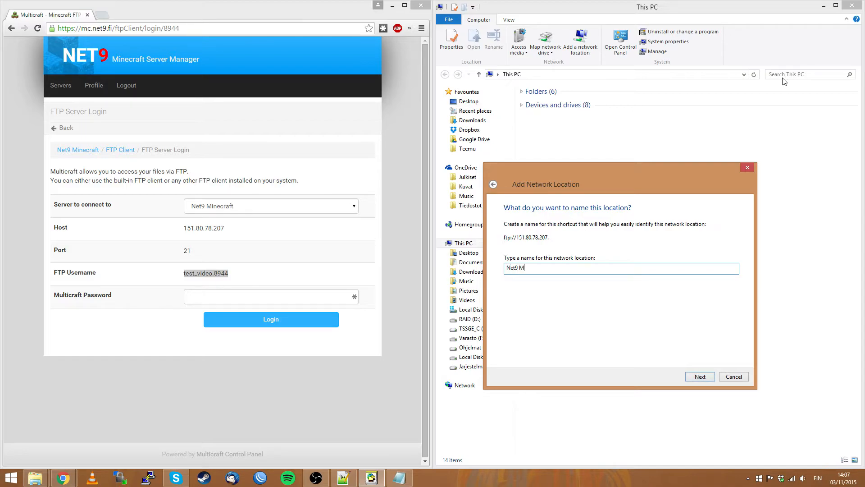
pyautogui.write('inecraft')
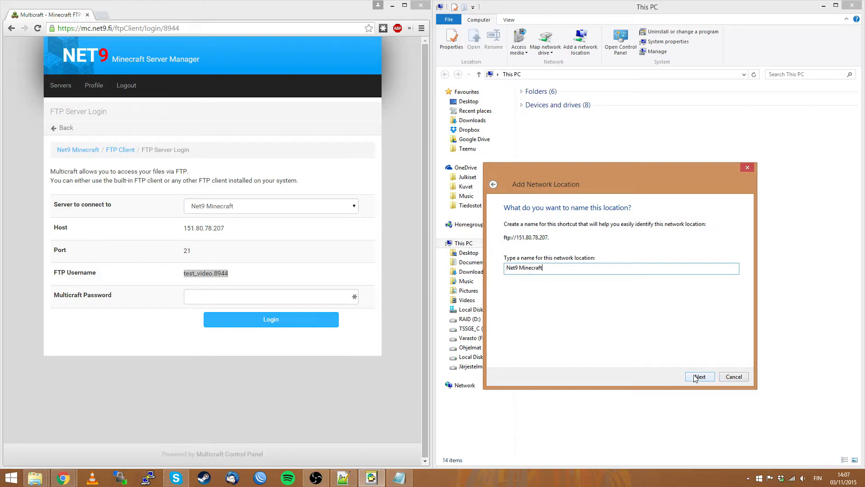
pyautogui.click(699, 376)
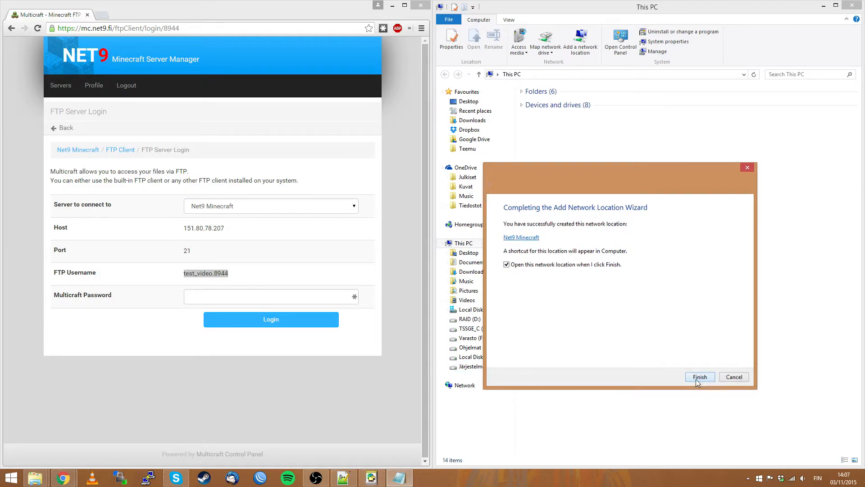
pyautogui.click(699, 376)
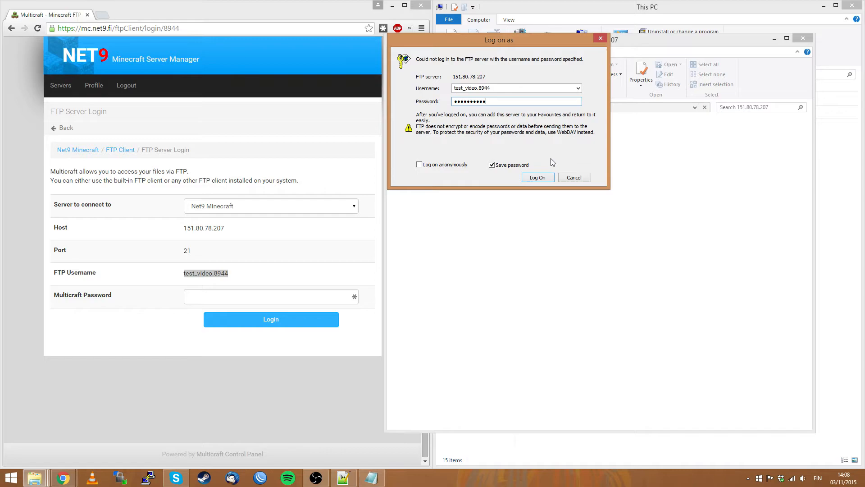
# - Log on to the FTP server with the saved password
pyautogui.click(537, 178)
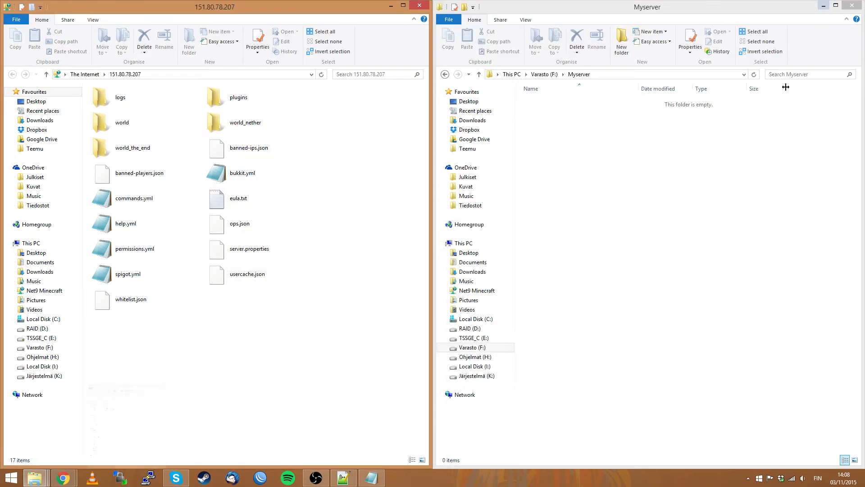
# - Copy bukkit.yml from the FTP server into Myserver and open it in Notepad++
pyautogui.click(241, 173)
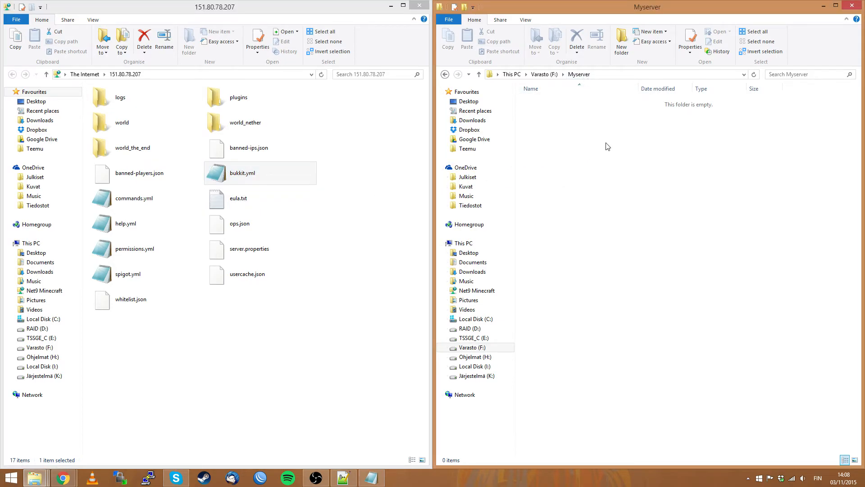
pyautogui.click(242, 172)
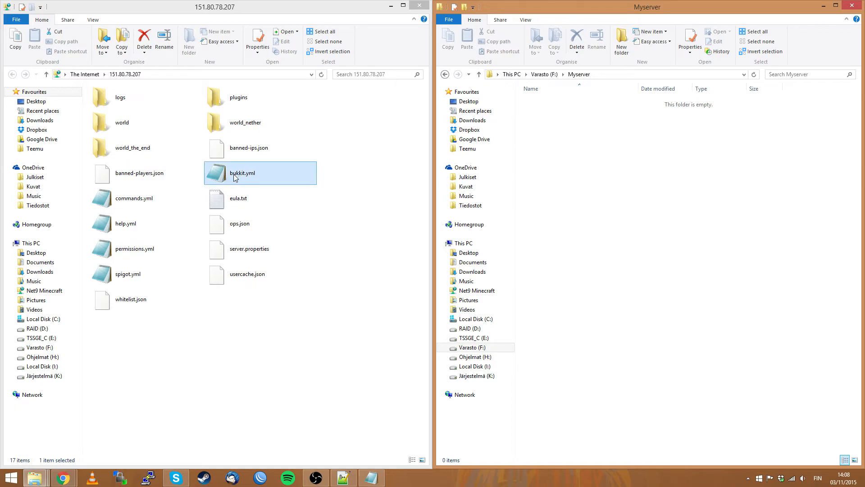
pyautogui.click(617, 166)
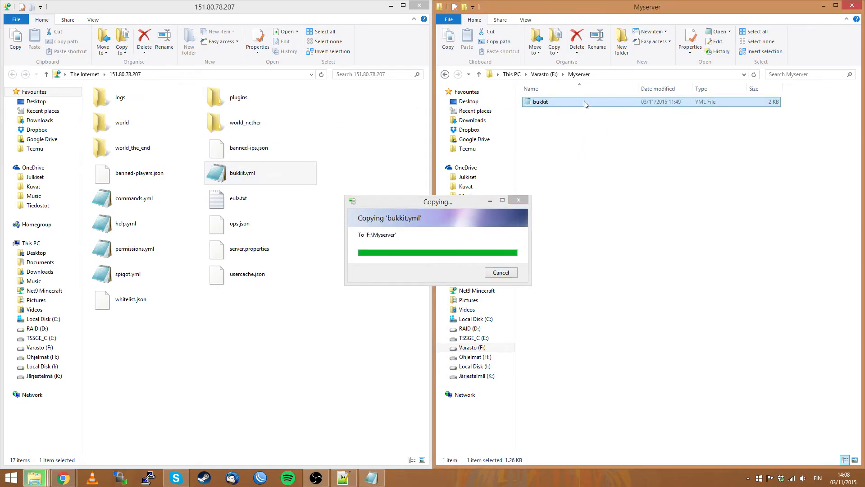
pyautogui.rightClick(540, 101)
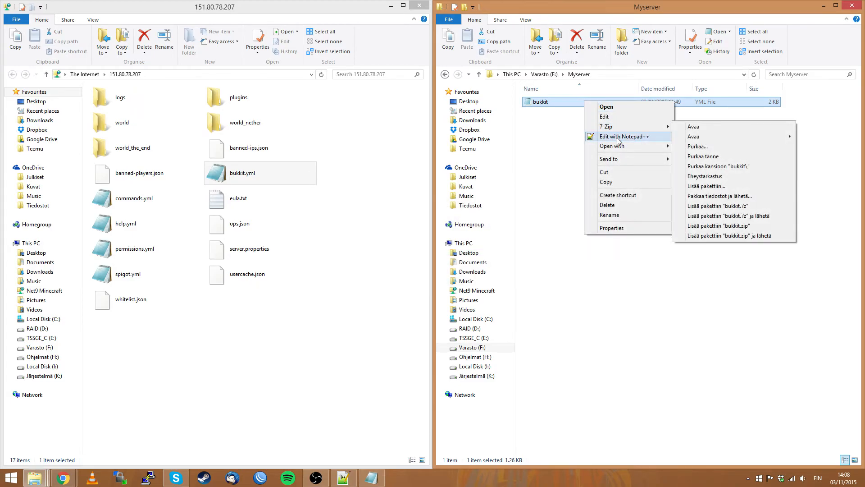
pyautogui.click(623, 136)
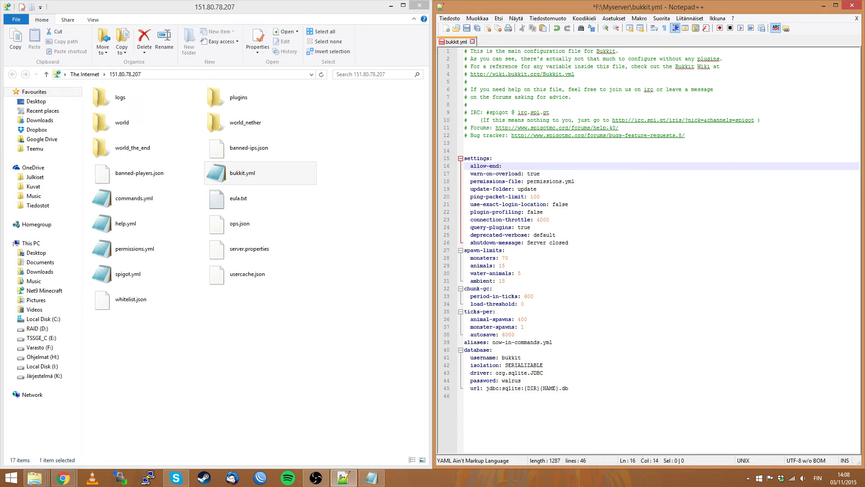
# - Type false after allow-end: on line 16 of bukkit.yml
pyautogui.write('false')
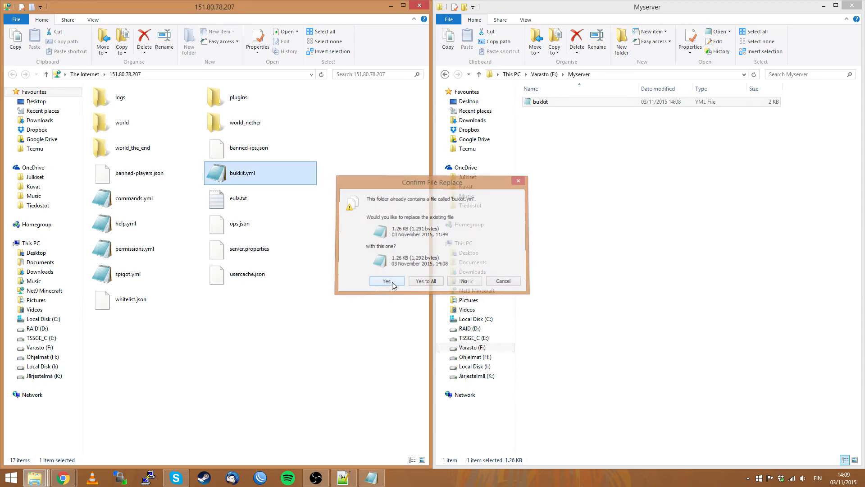
# - Confirm replacing the server's bukkit.yml with the edited copy
pyautogui.click(387, 280)
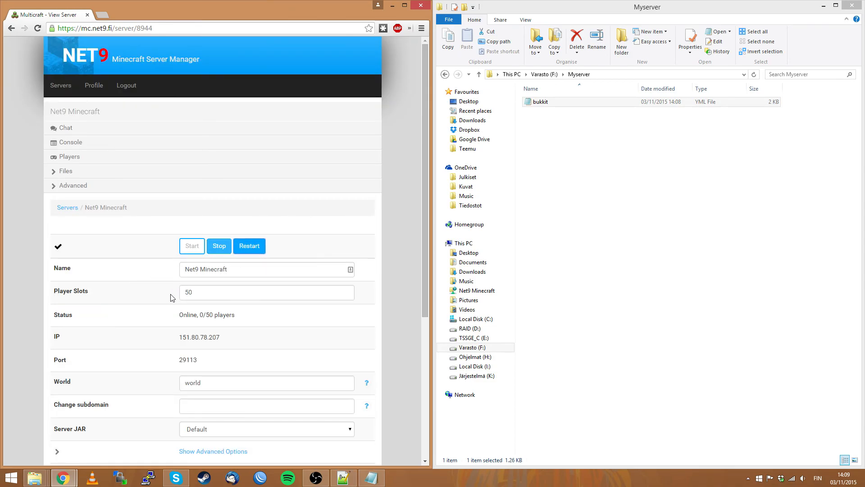
pyautogui.moveTo(157, 359)
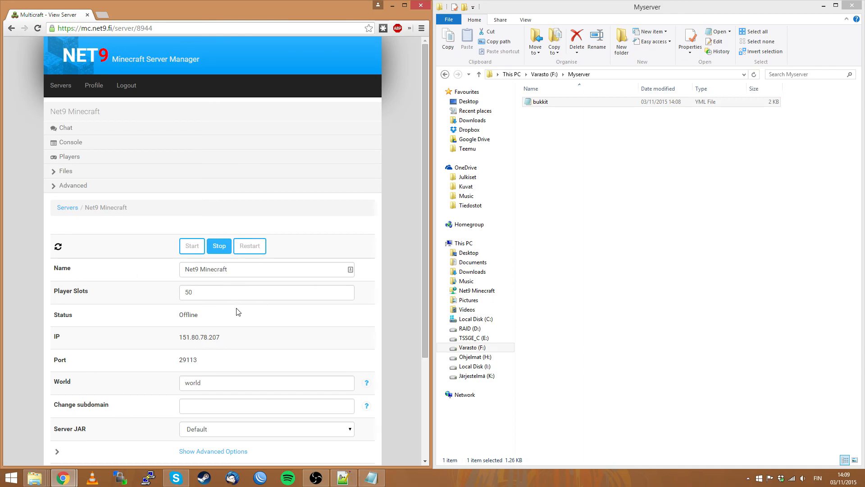
pyautogui.moveTo(101, 341)
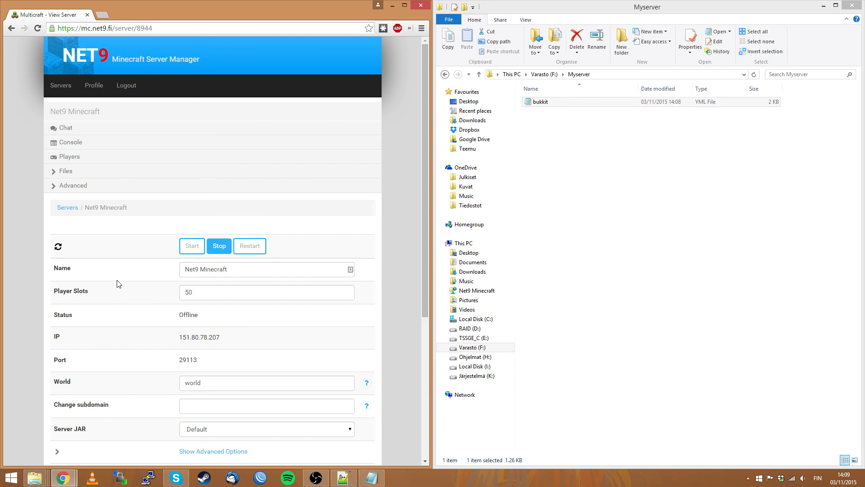
pyautogui.moveTo(275, 418)
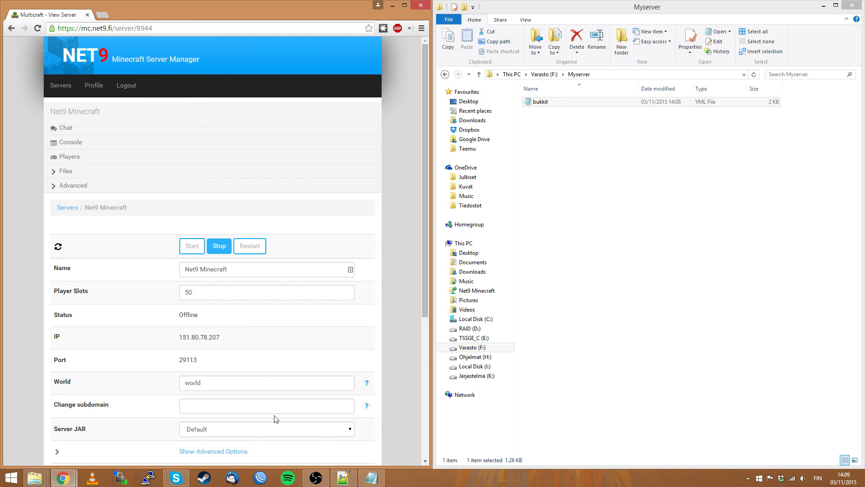